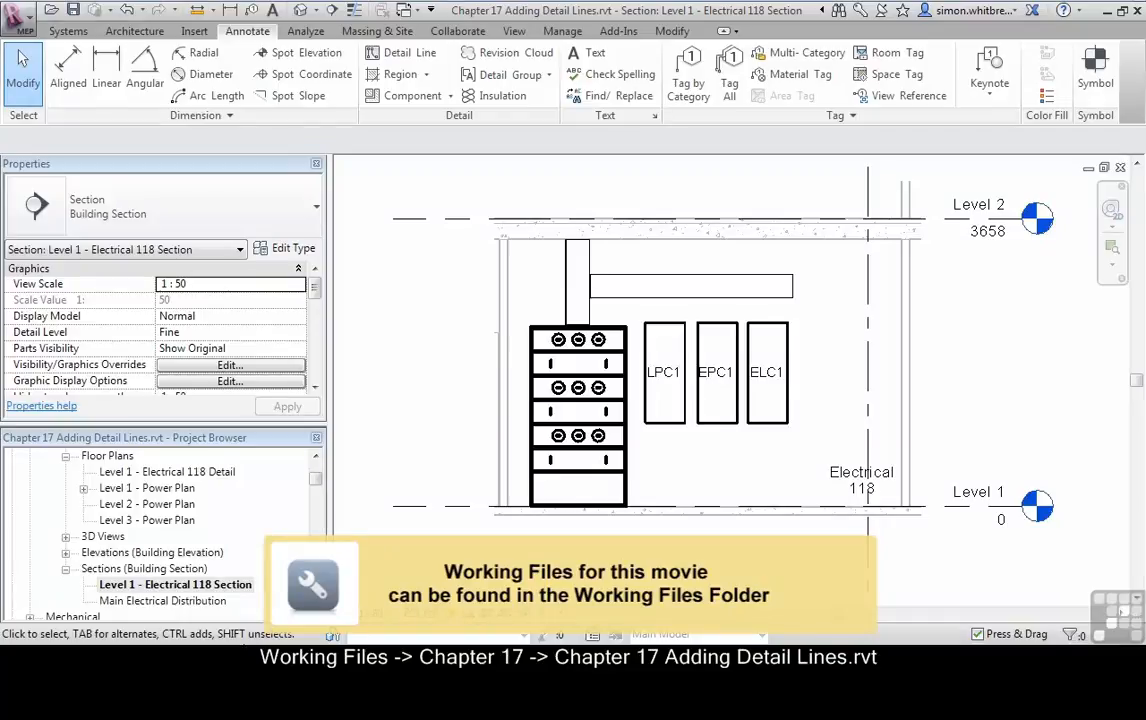
{"action": "mouse_move", "coordinate": [96, 576]}
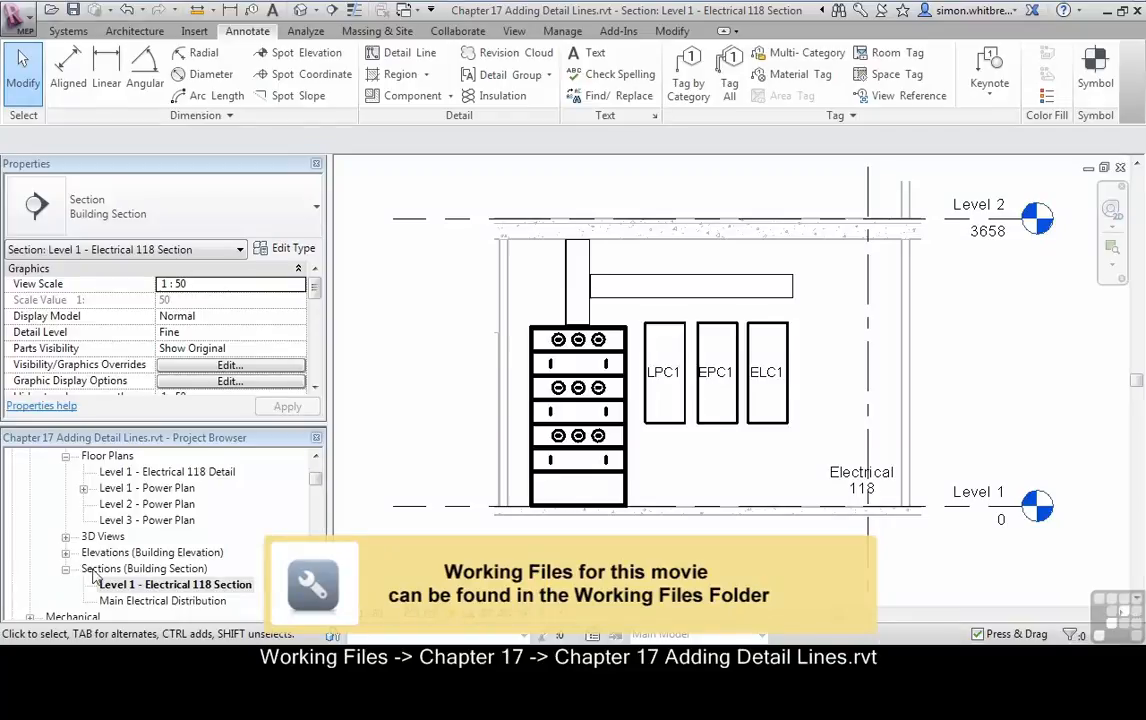
Start Detail Line from Annotate and review the available line styles in the dropdown.
{"action": "scroll", "scroll_direction": "down", "scroll_amount": 3}
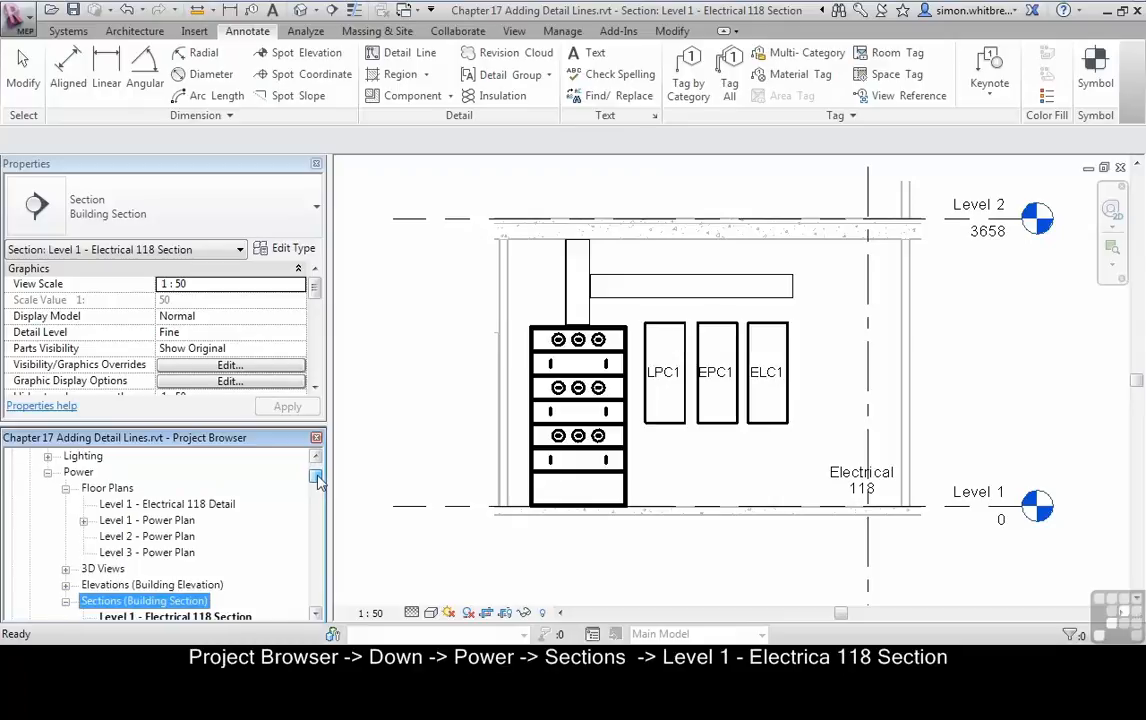
{"action": "left_click", "coordinate": [78, 472]}
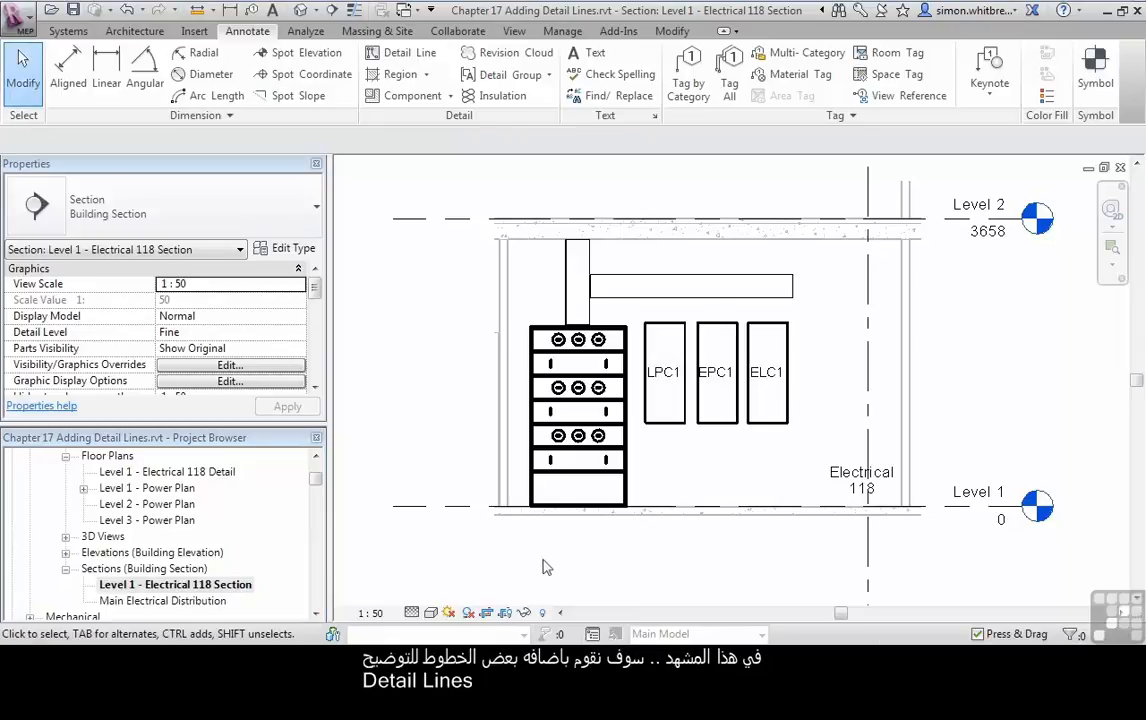
{"action": "mouse_move", "coordinate": [544, 558]}
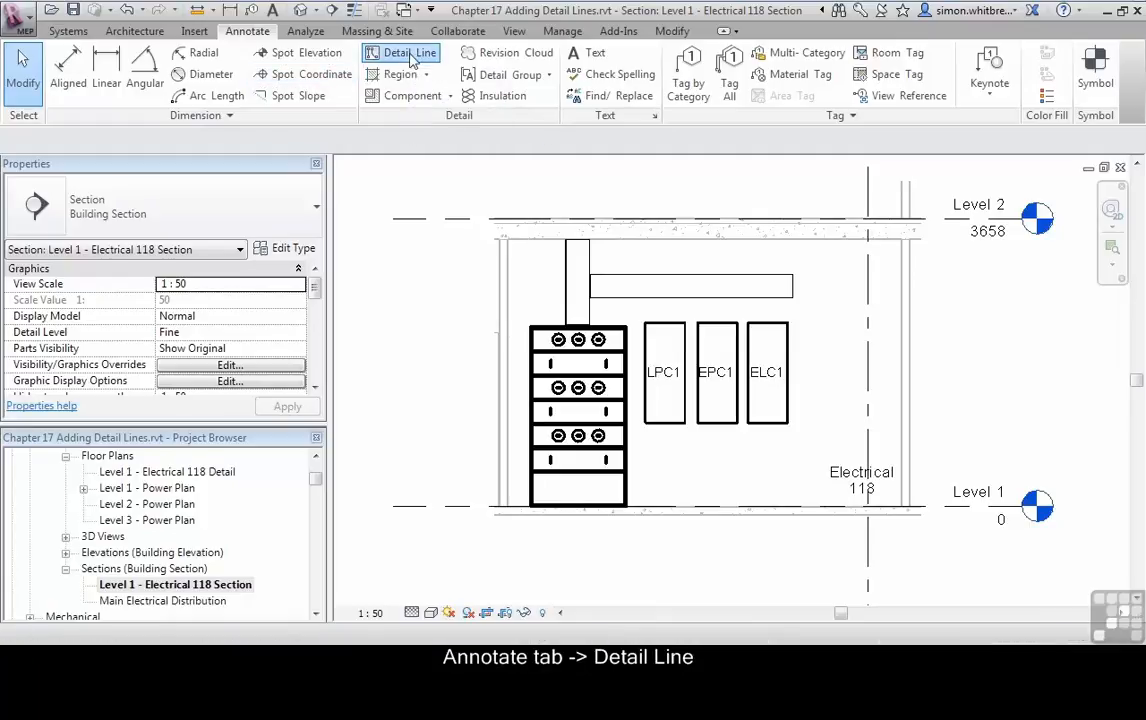
{"action": "left_click", "coordinate": [400, 52]}
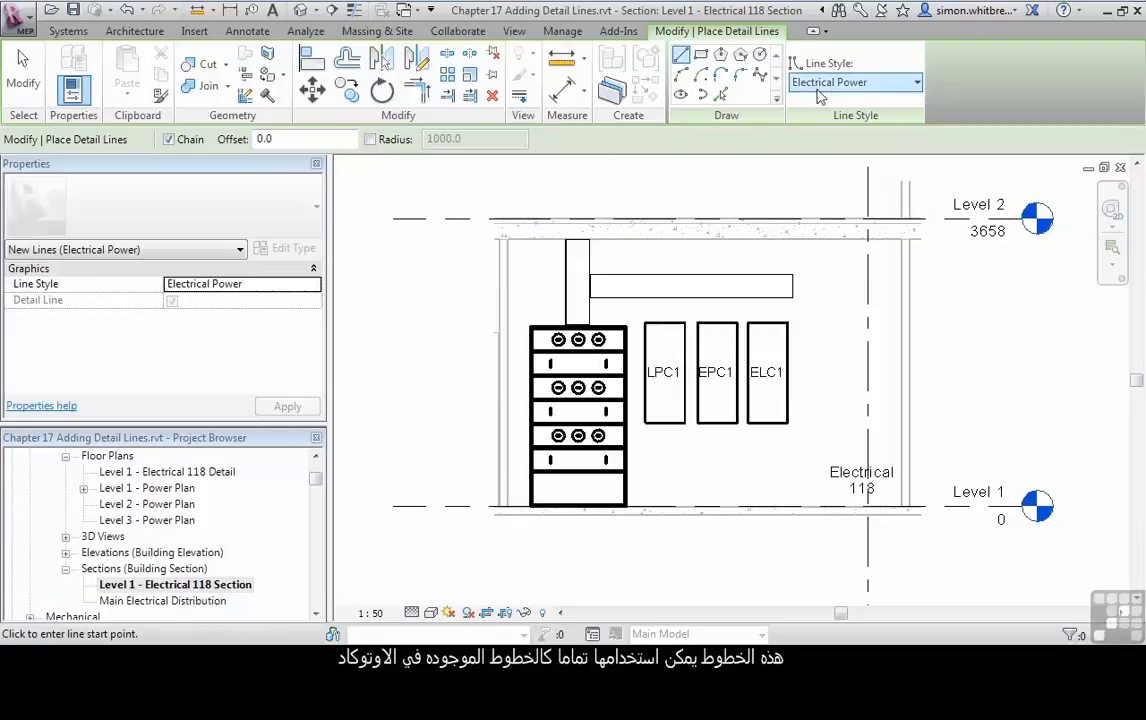
{"action": "left_click", "coordinate": [914, 82]}
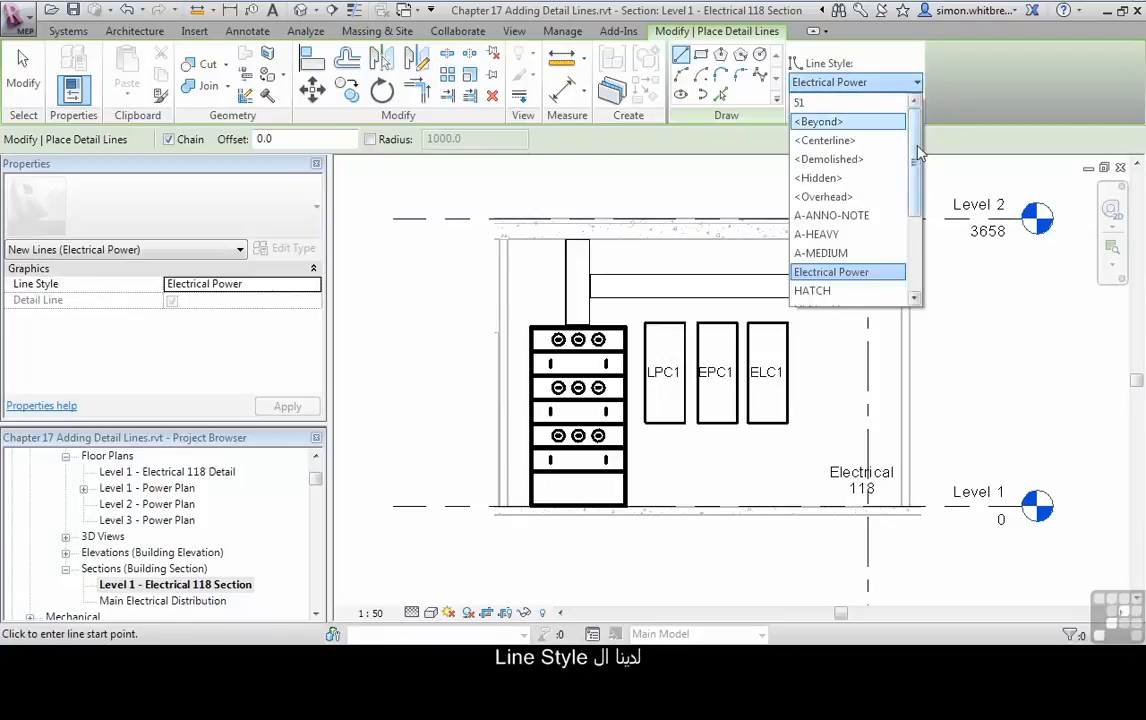
{"action": "scroll", "scroll_direction": "down", "scroll_amount": 3}
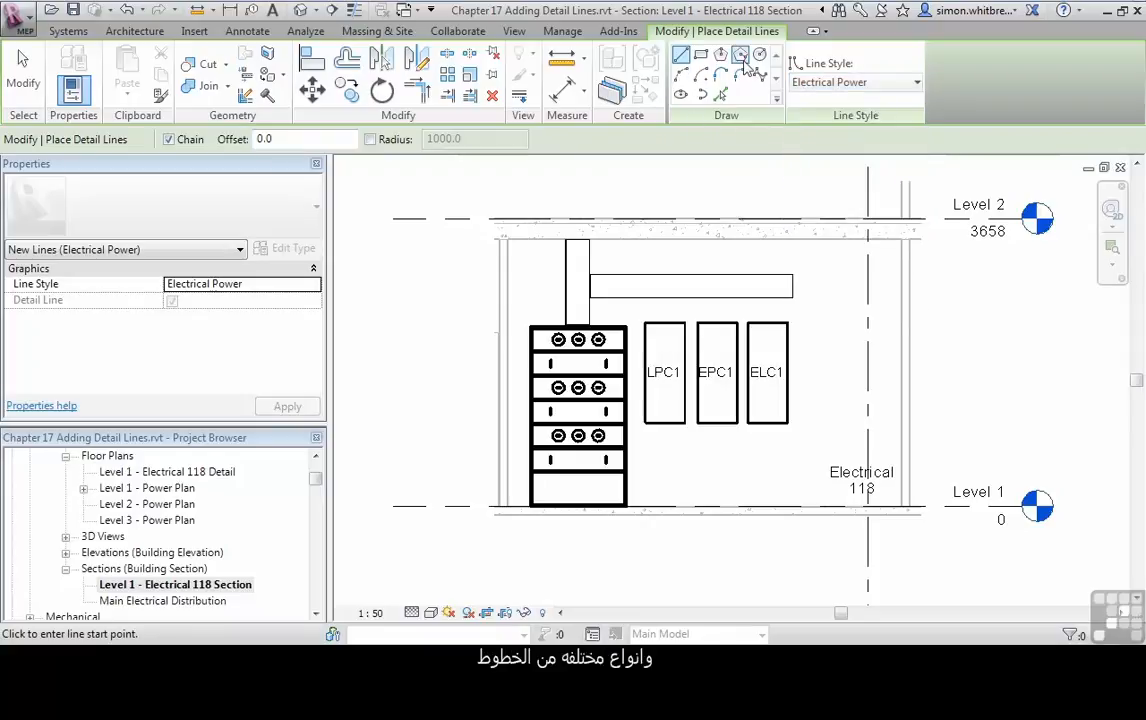
{"action": "mouse_move", "coordinate": [684, 58]}
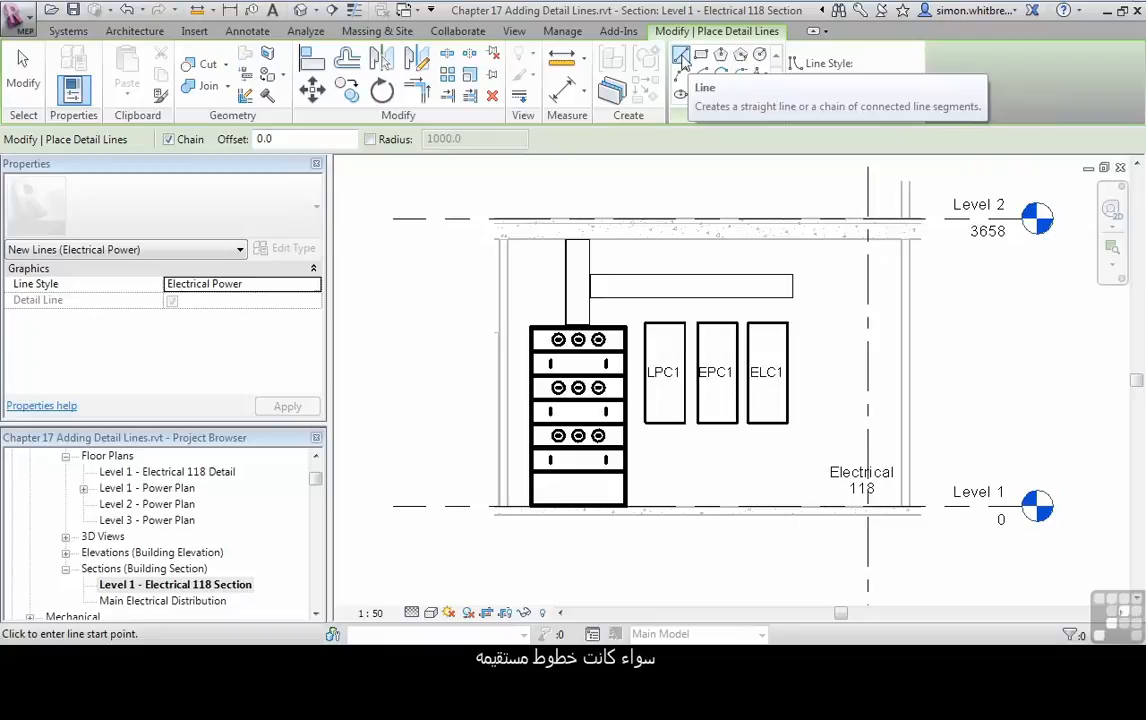
{"action": "mouse_move", "coordinate": [700, 56]}
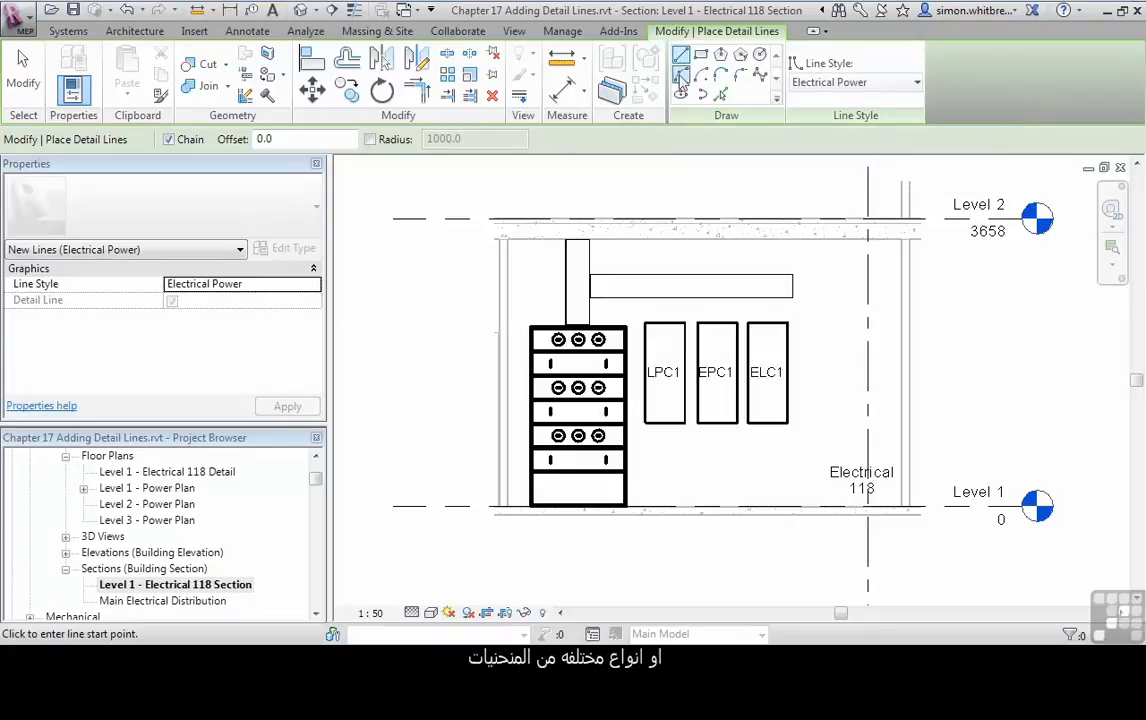
{"action": "mouse_move", "coordinate": [760, 78]}
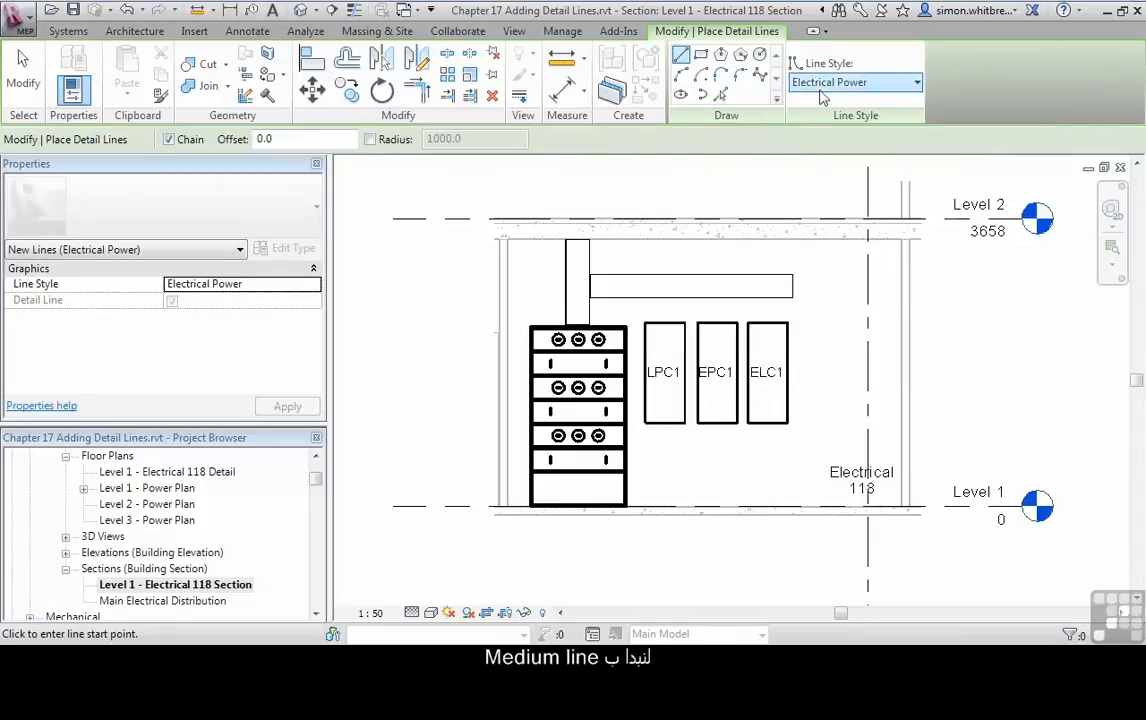
Switch the detail line style to Medium Lines for the busbar rectangle.
{"action": "left_click", "coordinate": [914, 82]}
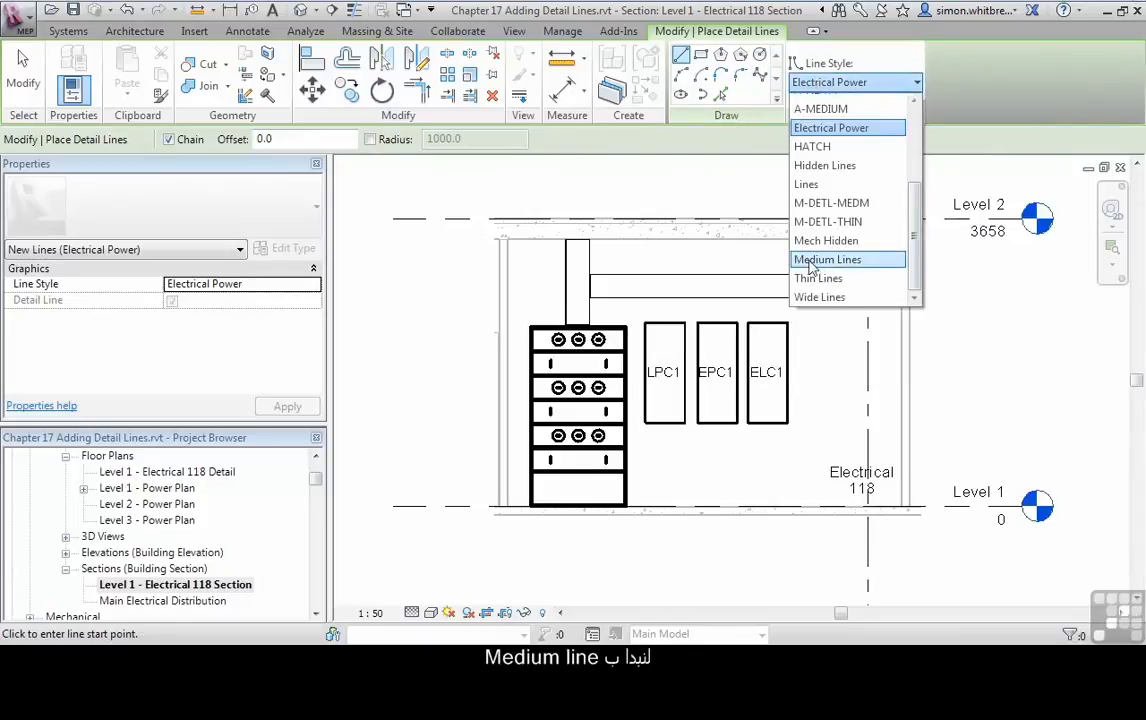
{"action": "left_click", "coordinate": [828, 260]}
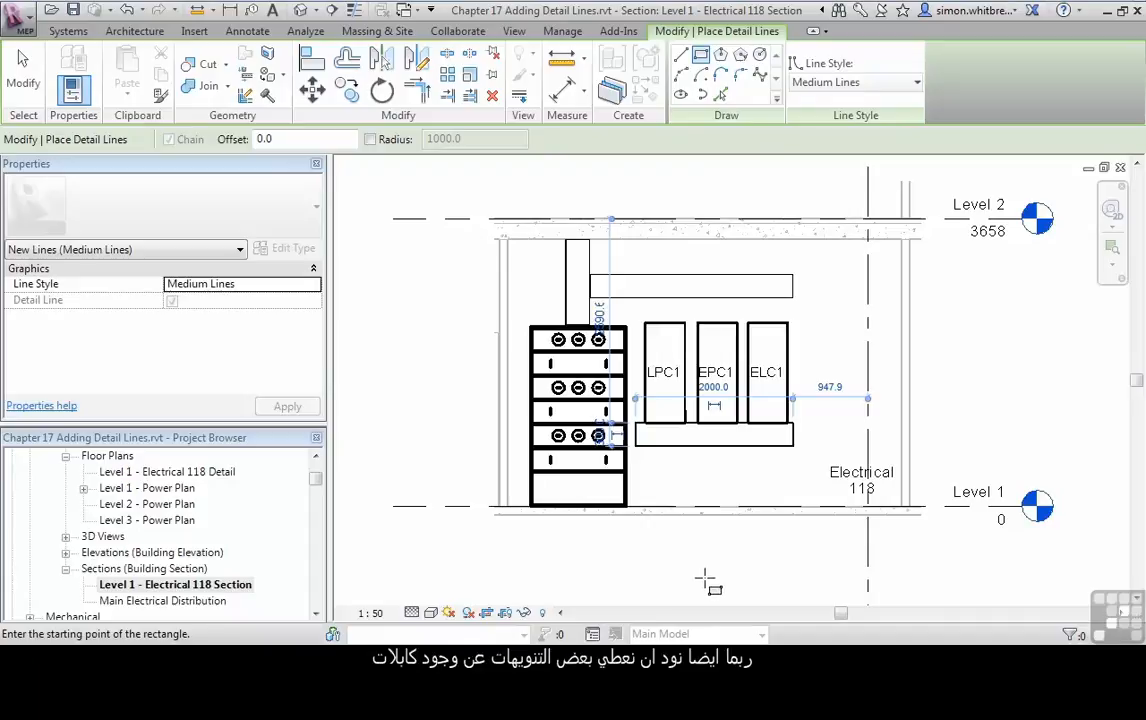
{"action": "mouse_move", "coordinate": [712, 578]}
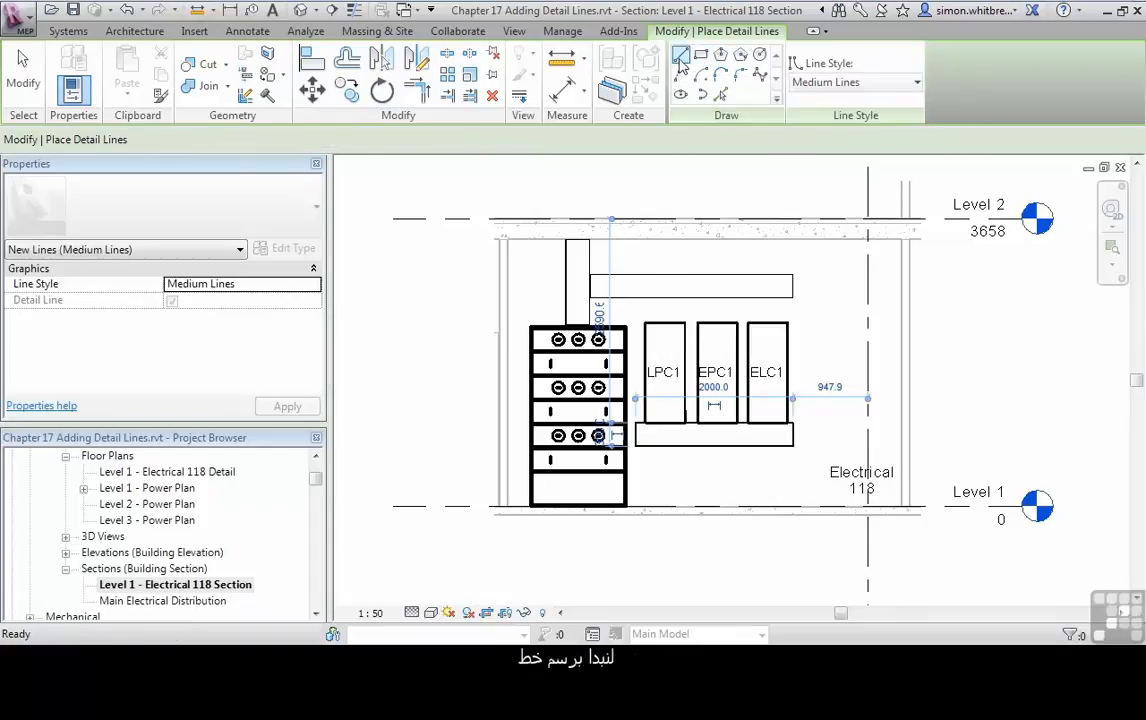
Switch the detail line style to Wide Lines for the incoming cable.
{"action": "left_click", "coordinate": [916, 82]}
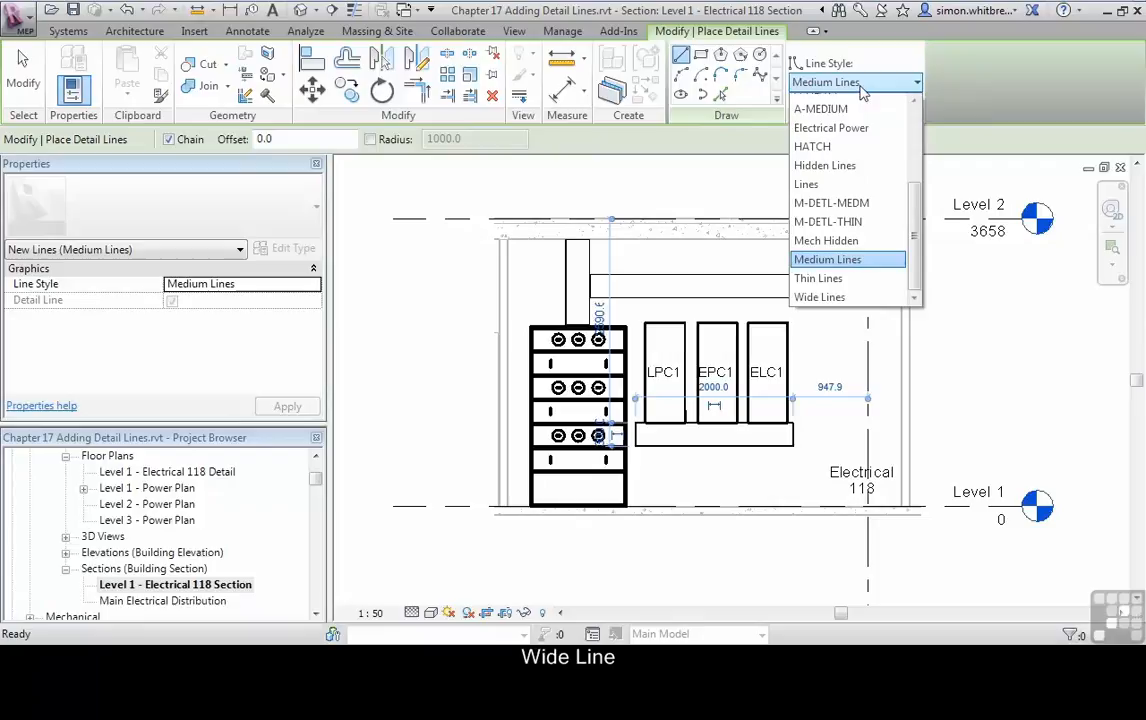
{"action": "left_click", "coordinate": [818, 296]}
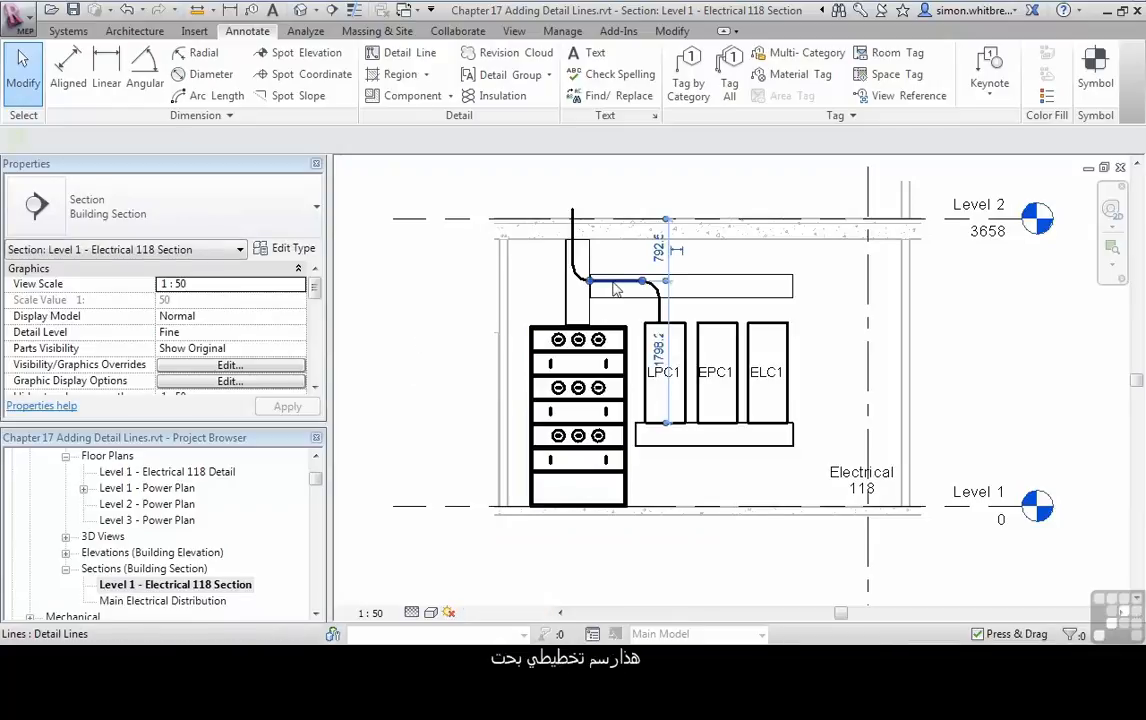
Continue the wide cable line down into the top of the LPC1 panel.
{"action": "left_click", "coordinate": [612, 280]}
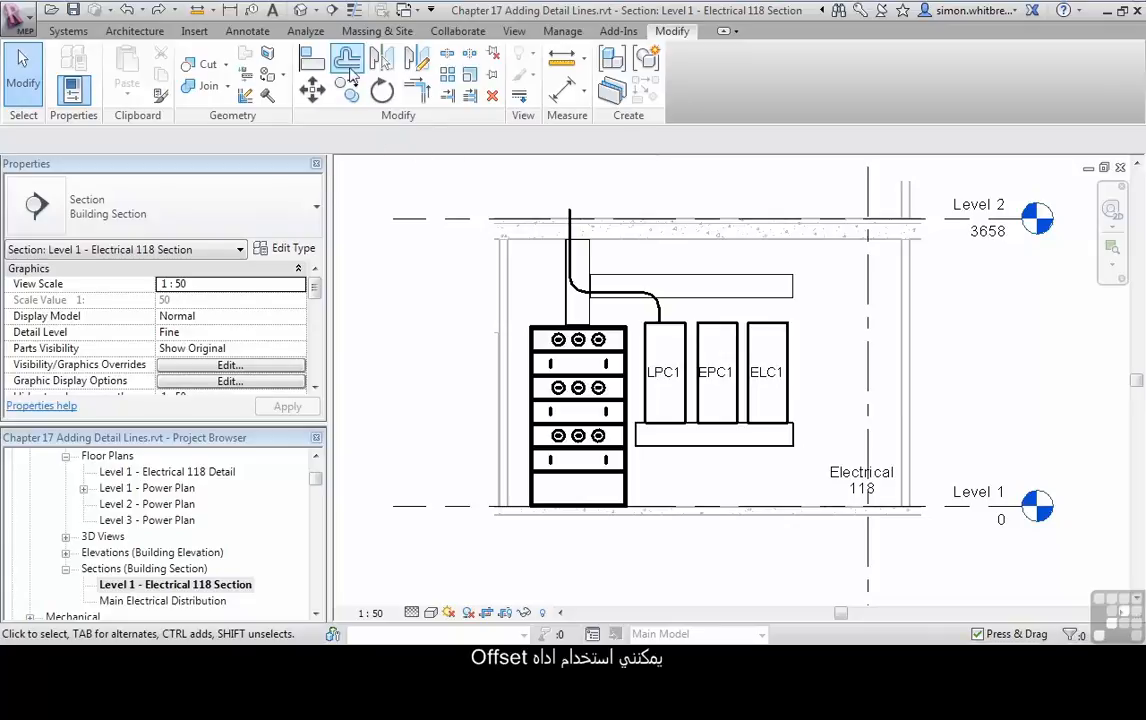
Offset-copy the cable chain twice at 100 to make three parallel wide lines ending at LPC1.
{"action": "left_click", "coordinate": [346, 62]}
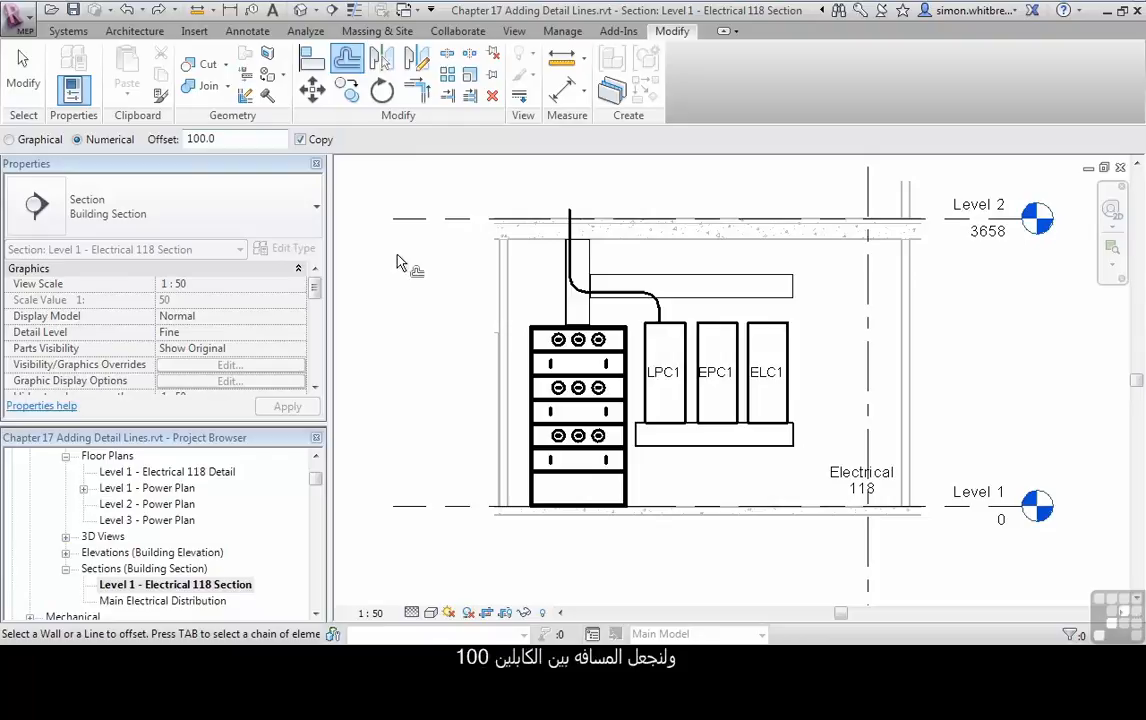
{"action": "mouse_move", "coordinate": [572, 256]}
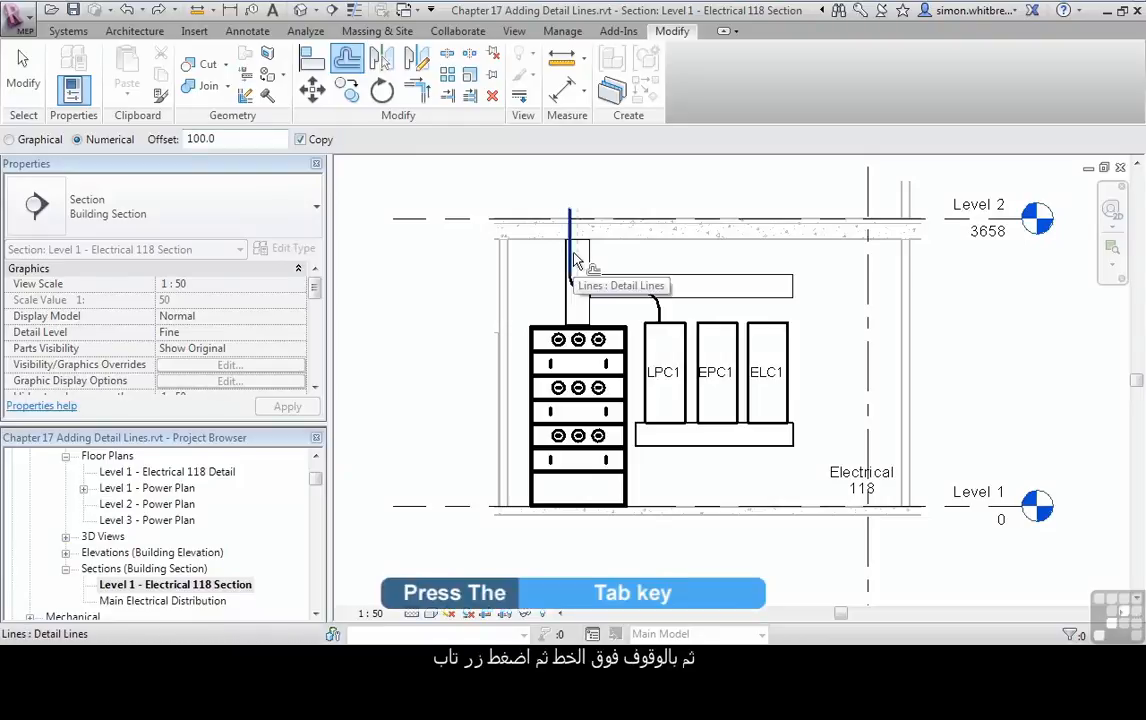
{"action": "key", "text": "Tab"}
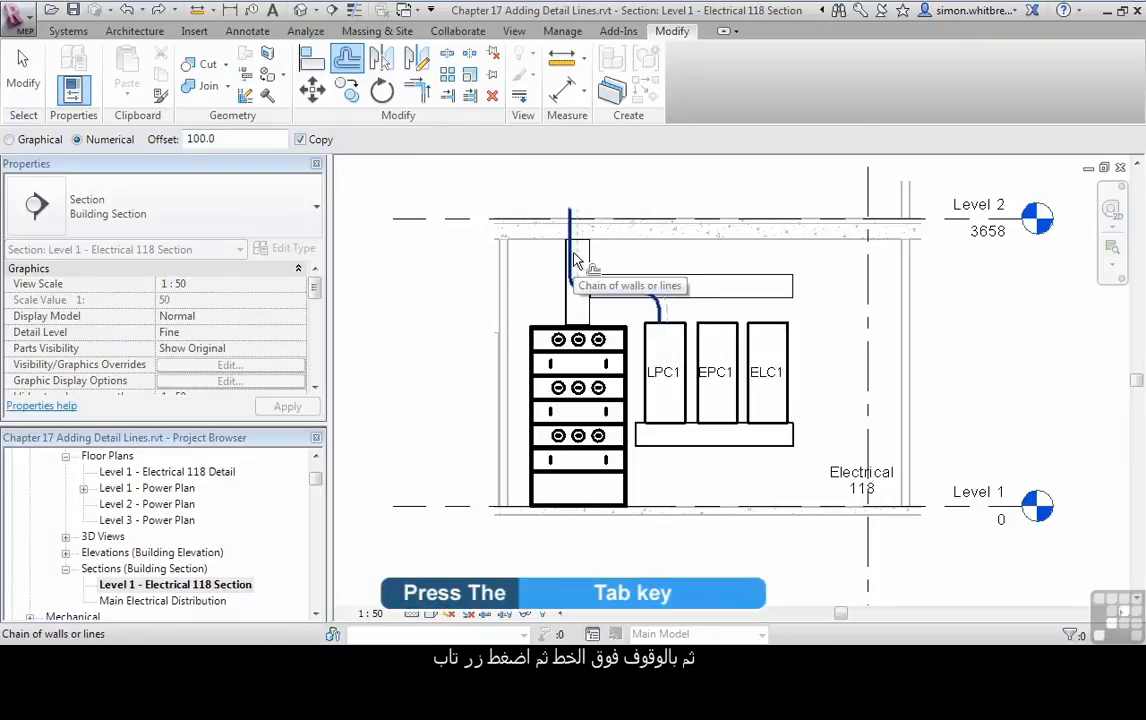
{"action": "key", "text": "Tab"}
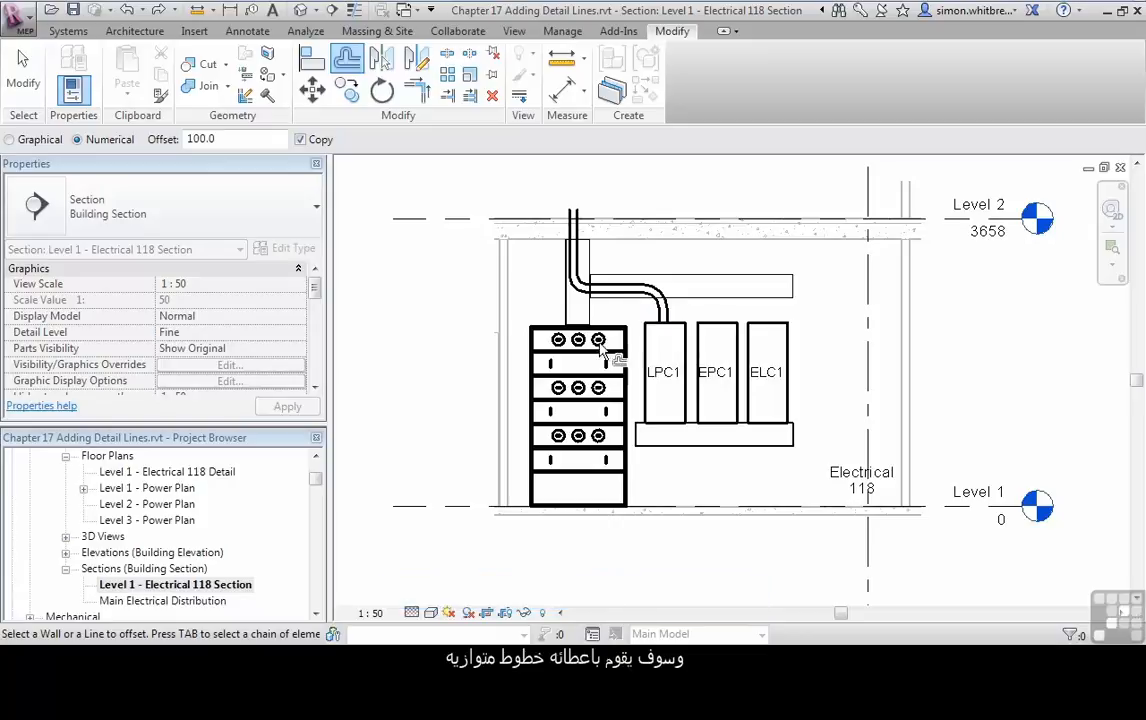
{"action": "mouse_move", "coordinate": [610, 302]}
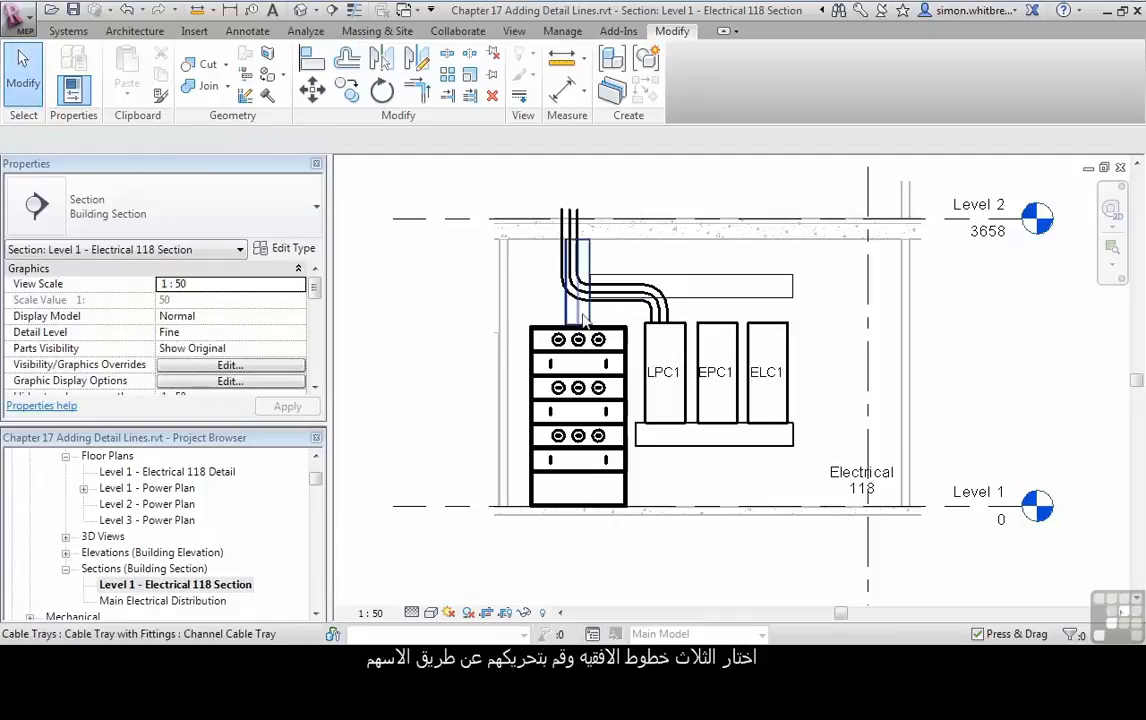
{"action": "left_click", "coordinate": [600, 284]}
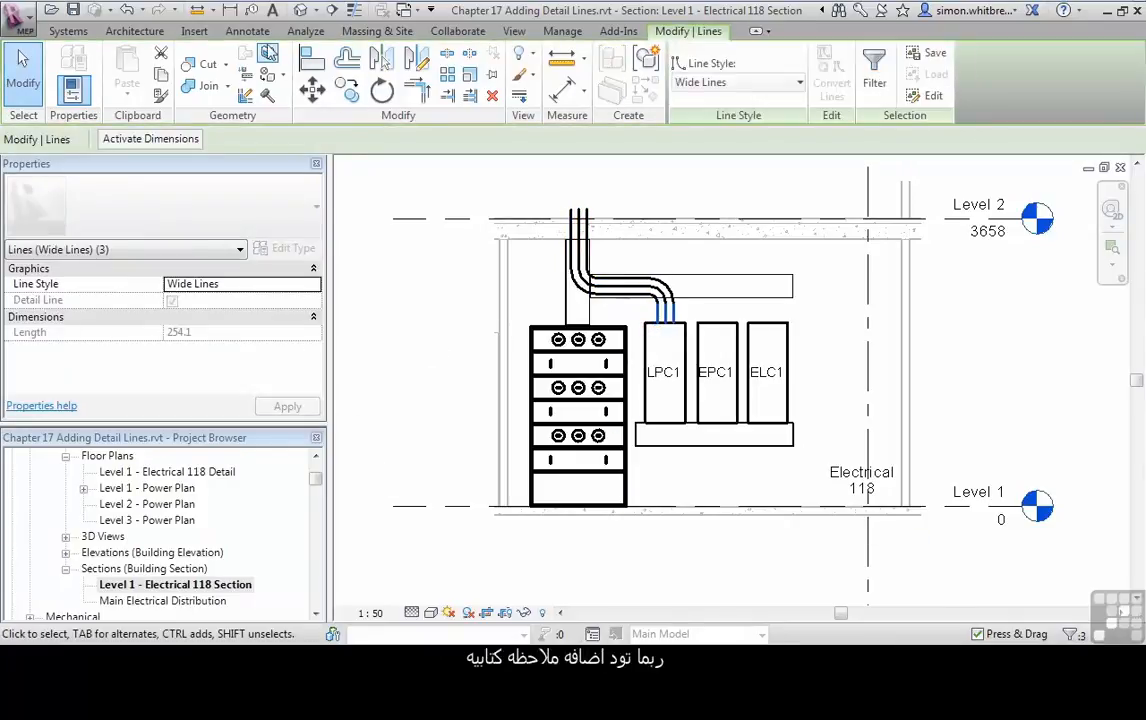
Place a 2.5mm Arial text note 'cables rise to above' over the cable lines.
{"action": "left_click", "coordinate": [248, 32]}
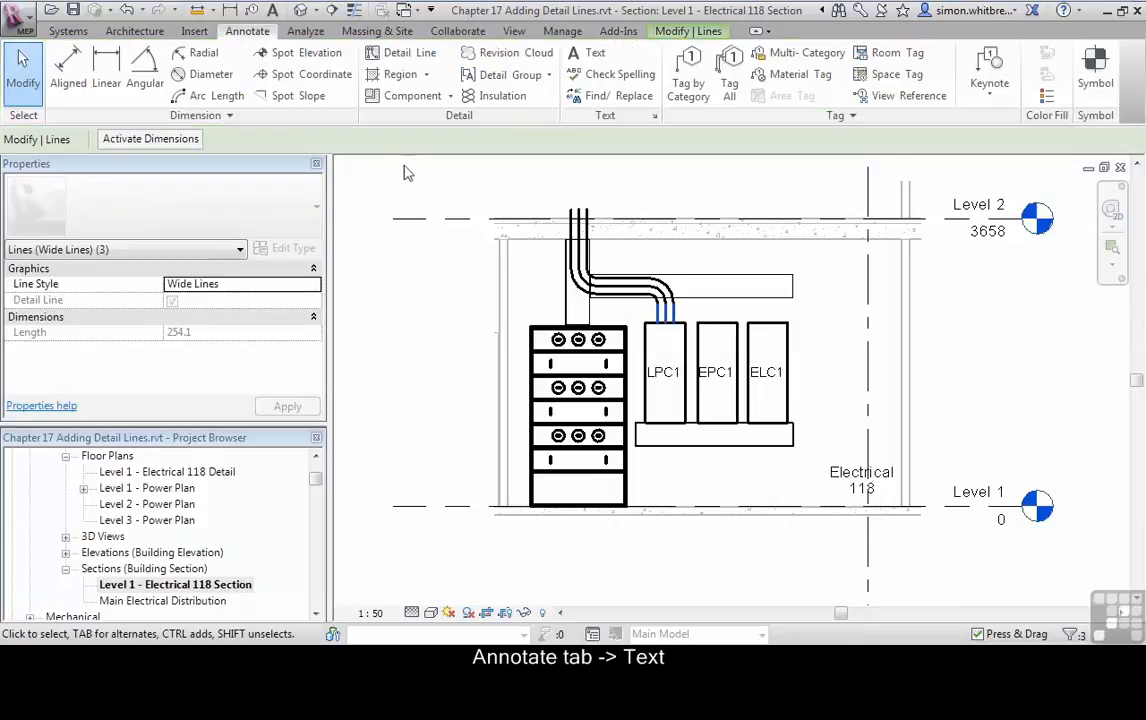
{"action": "left_click", "coordinate": [596, 52]}
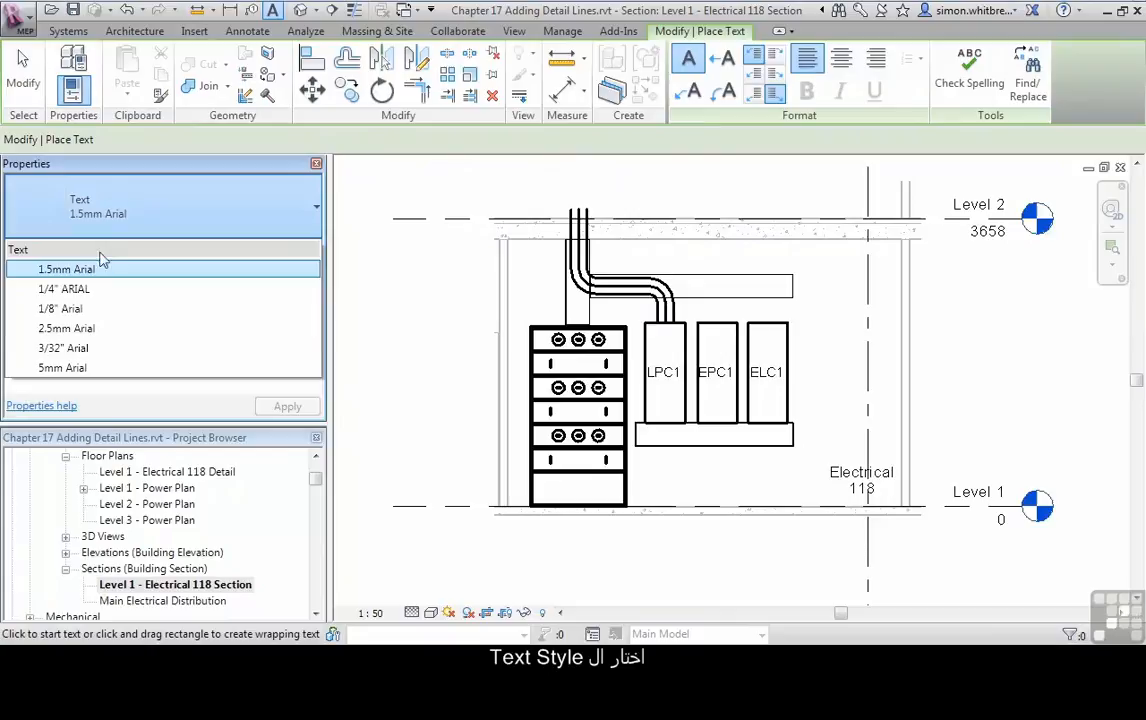
{"action": "left_click", "coordinate": [68, 328]}
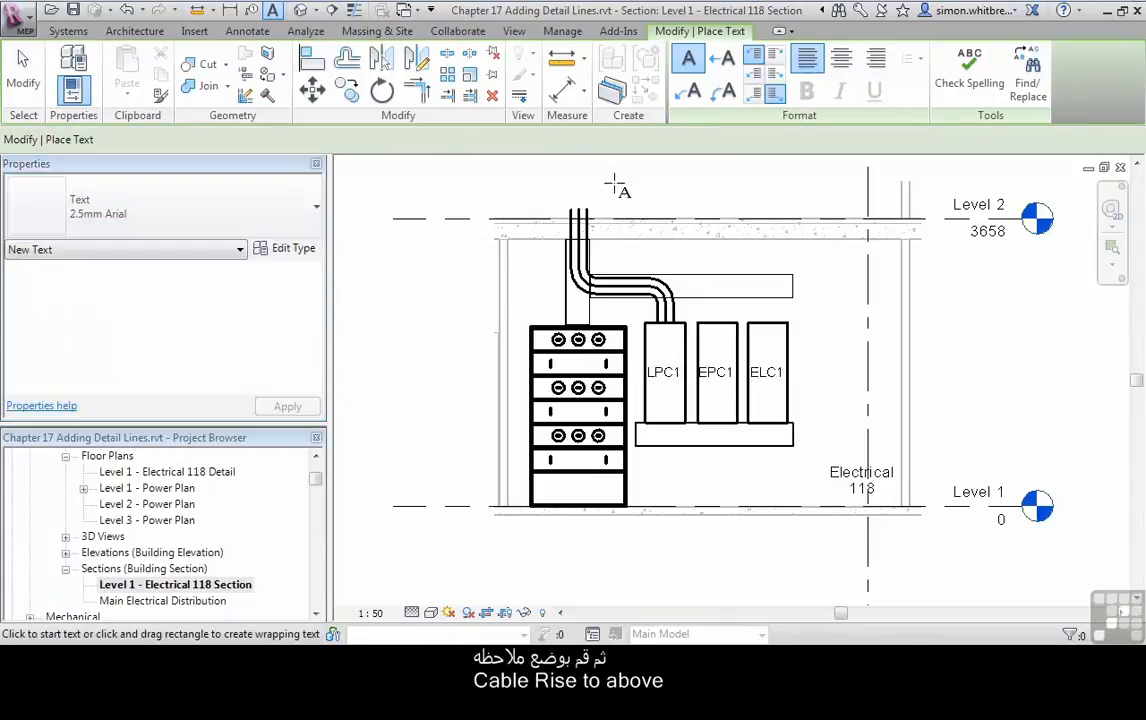
{"action": "type", "text": "cables"}
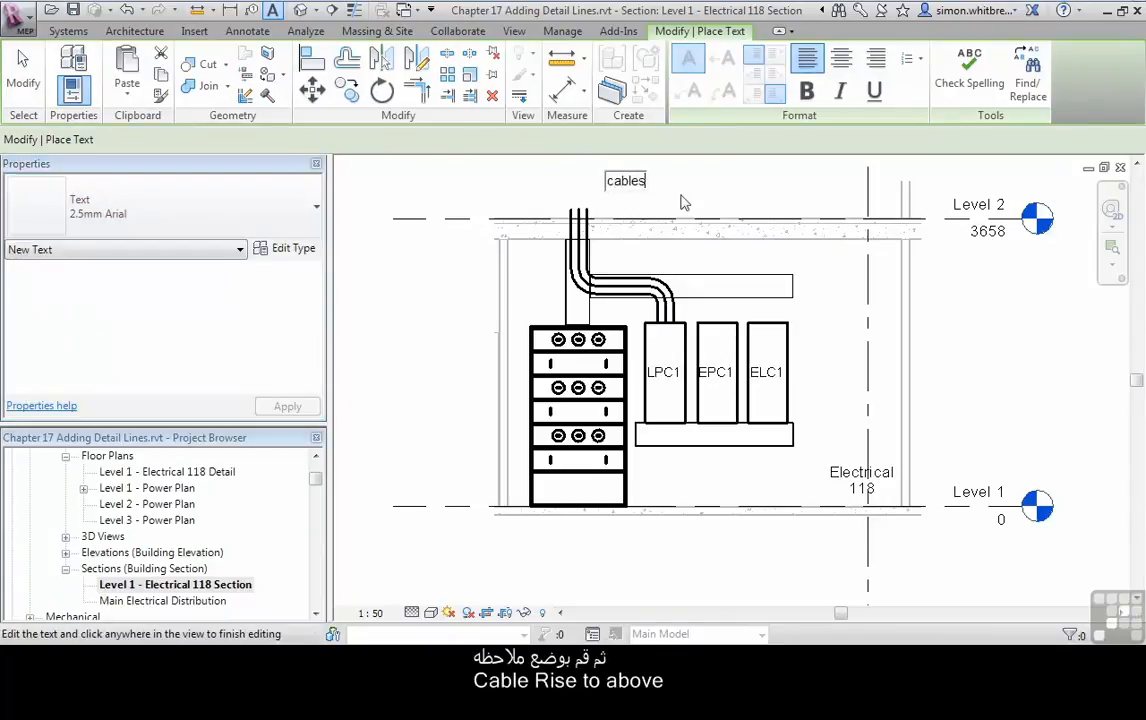
{"action": "type", "text": "rise to above"}
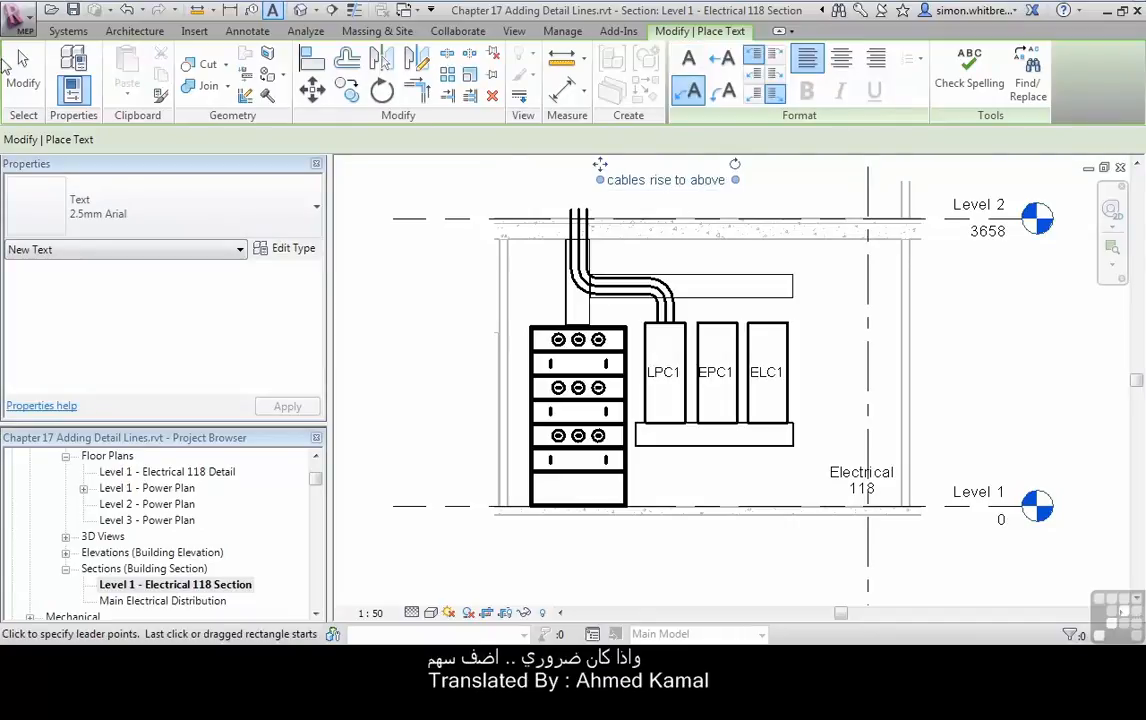
{"action": "left_click", "coordinate": [664, 180]}
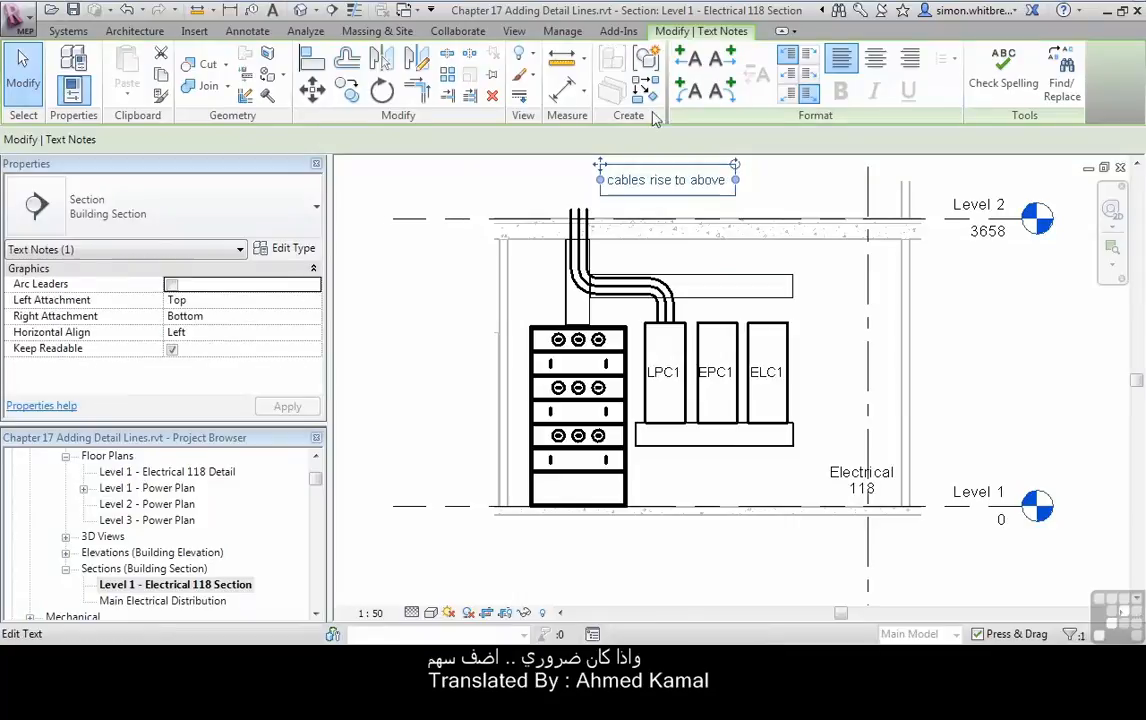